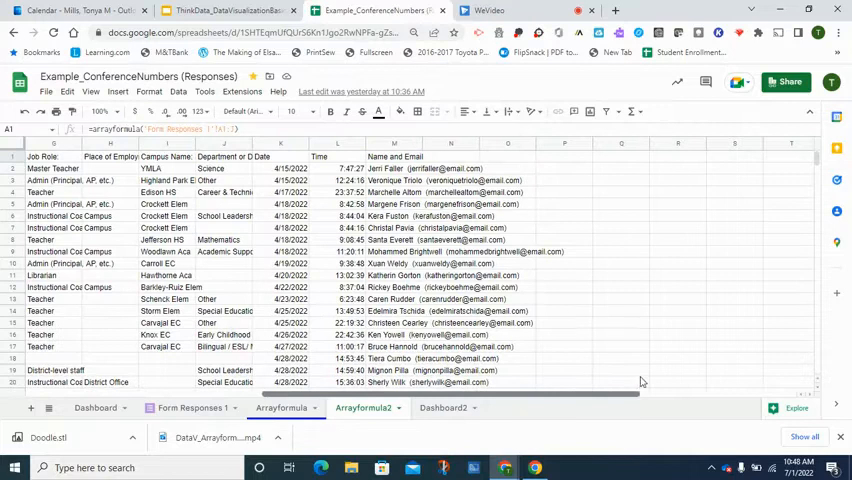
- Select columns A through M of Arrayformula2 as the pivot table source range
scroll("right", 3)
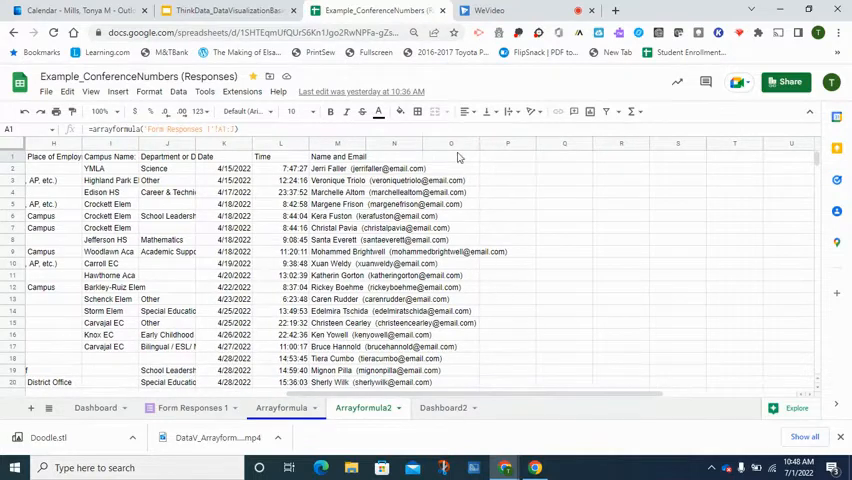
left_click(450, 157)
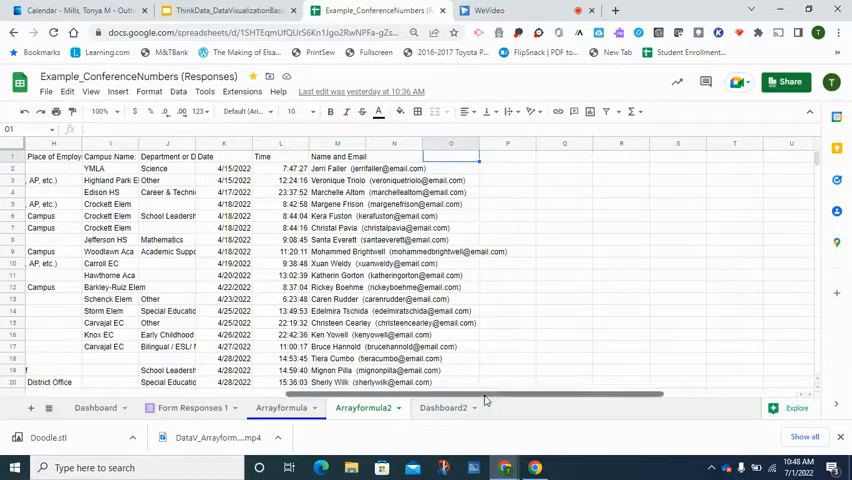
scroll("left", 3)
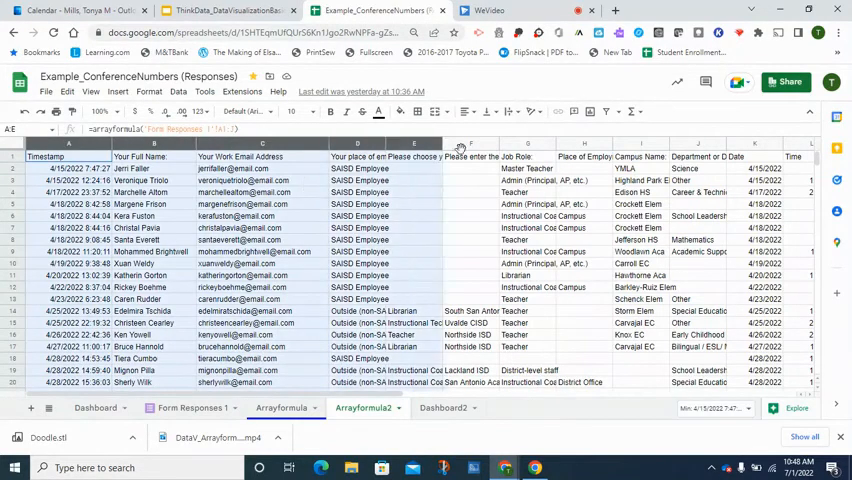
scroll("right", 3)
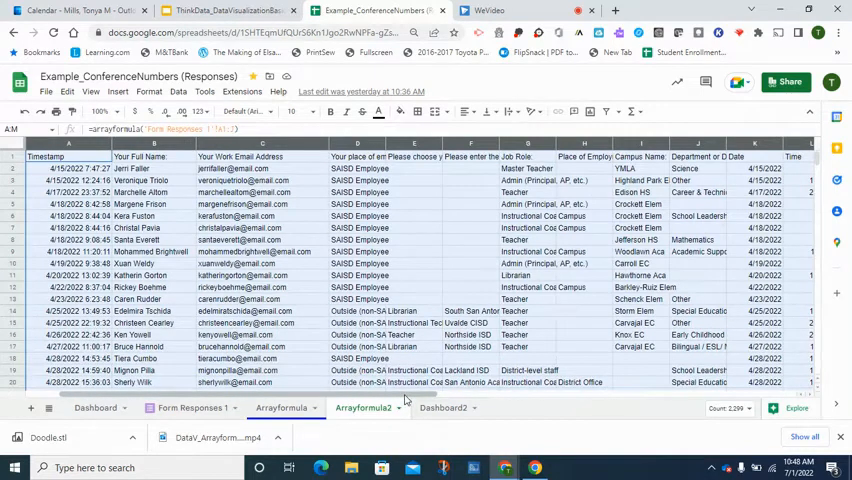
scroll("right", 3)
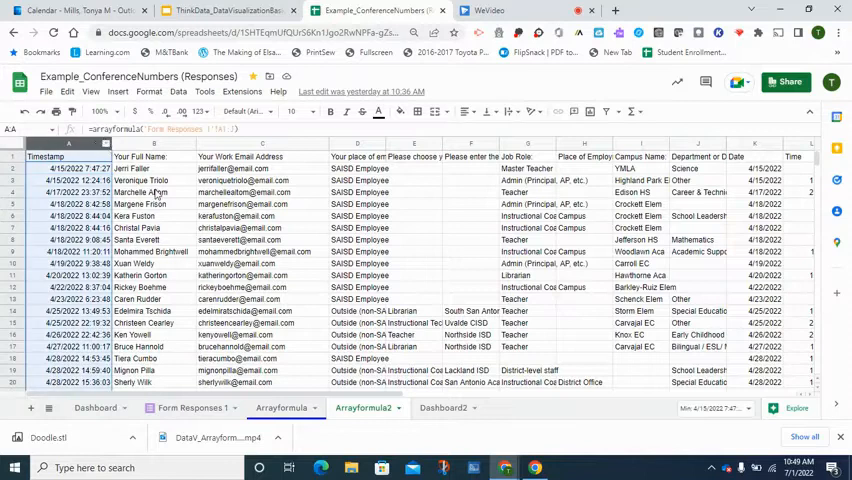
left_click(154, 191)
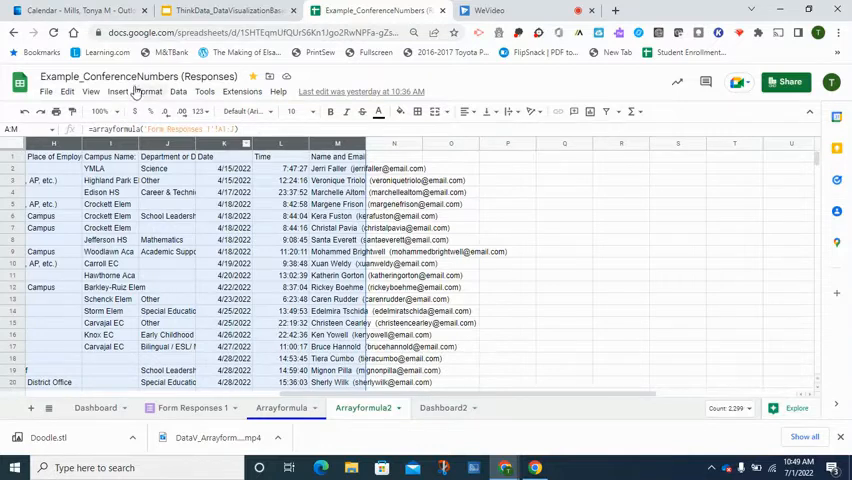
- Start a pivot table from columns A–M, placed at cell O1 on the existing sheet
left_click(118, 92)
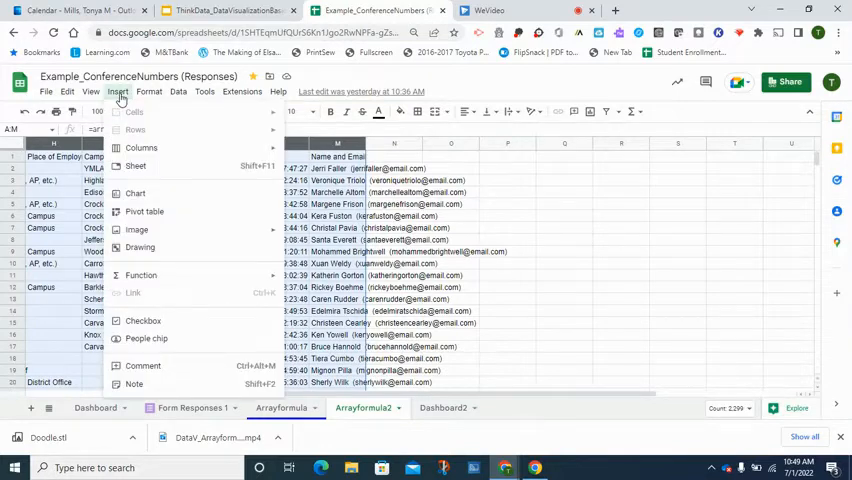
left_click(144, 211)
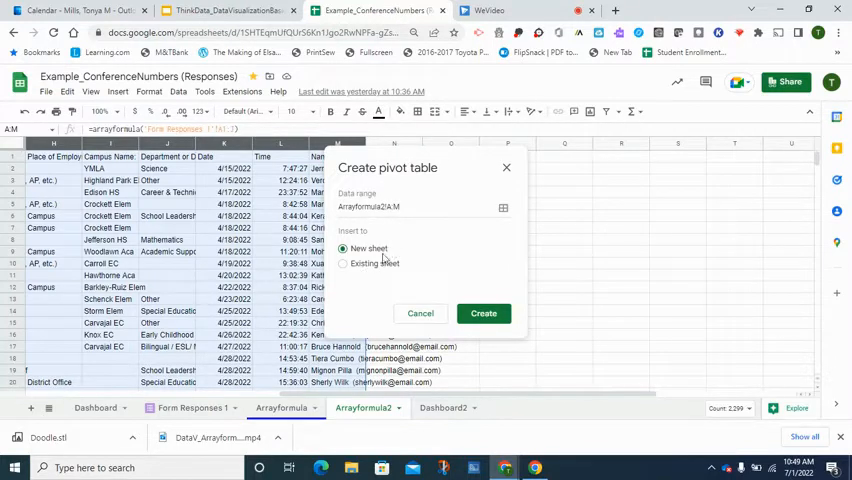
mouse_move(400, 258)
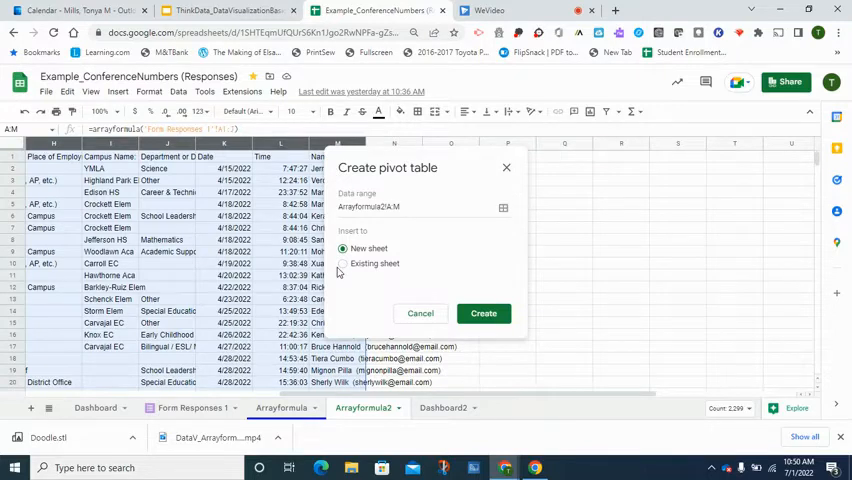
left_click(344, 263)
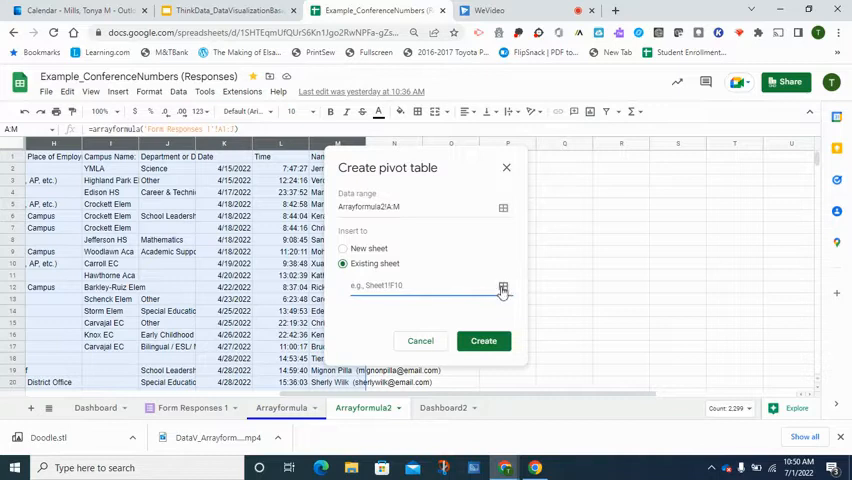
left_click(503, 290)
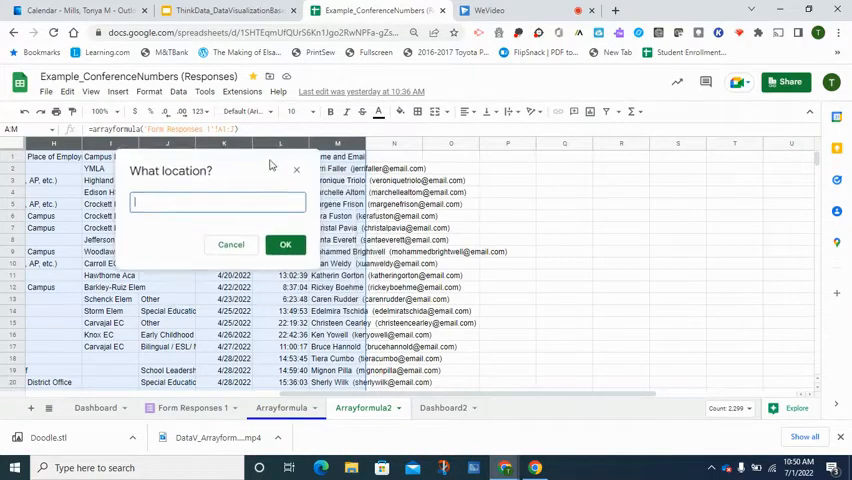
left_click(450, 143)
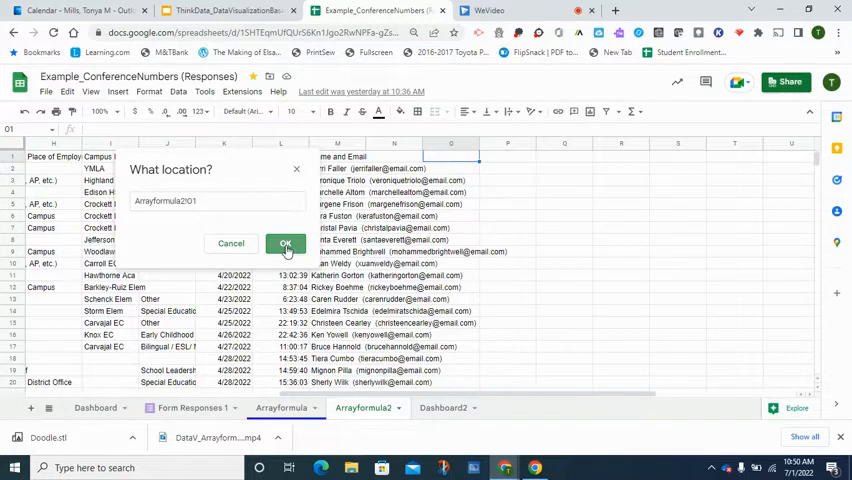
left_click(285, 243)
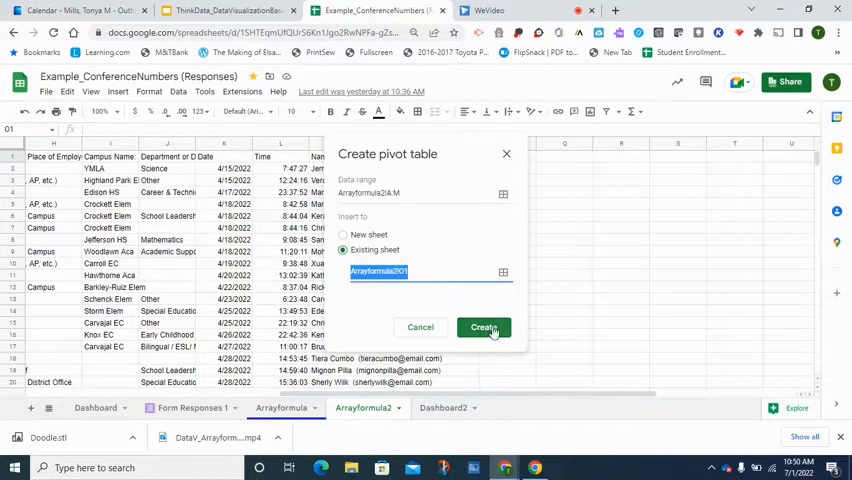
- Create the pivot table with Campus Name as rows and a COUNTA of Campus Name as values
left_click(483, 327)
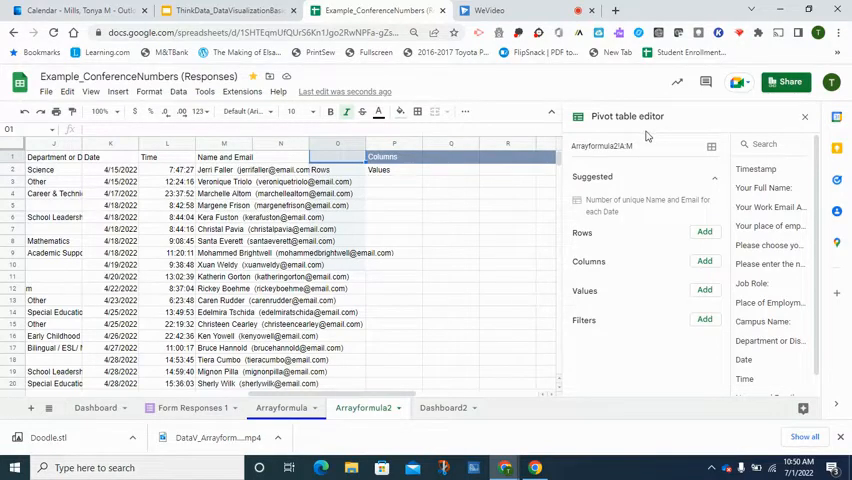
mouse_move(607, 240)
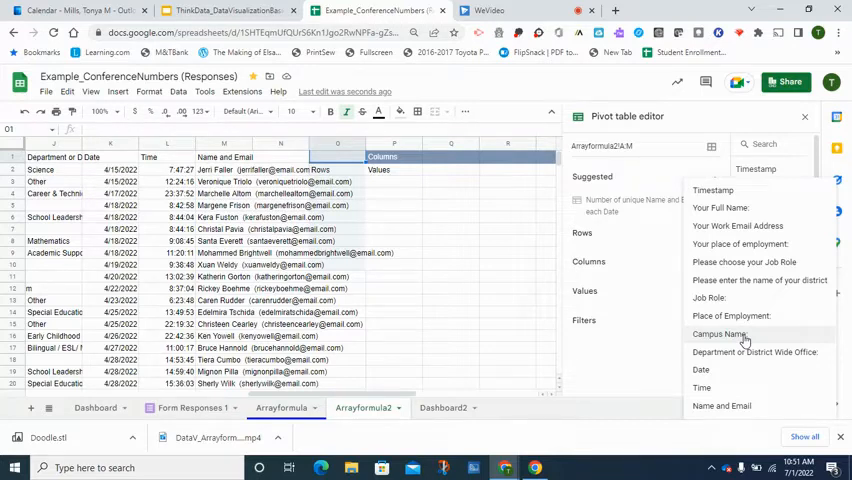
left_click(719, 333)
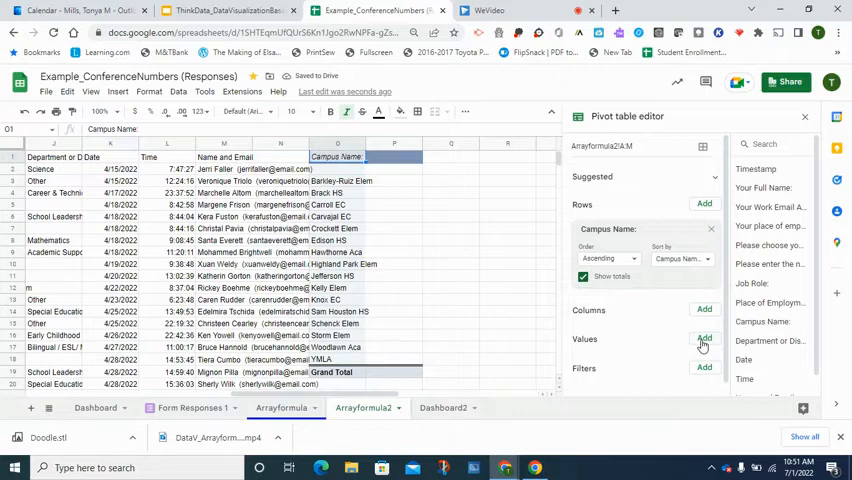
left_click(705, 338)
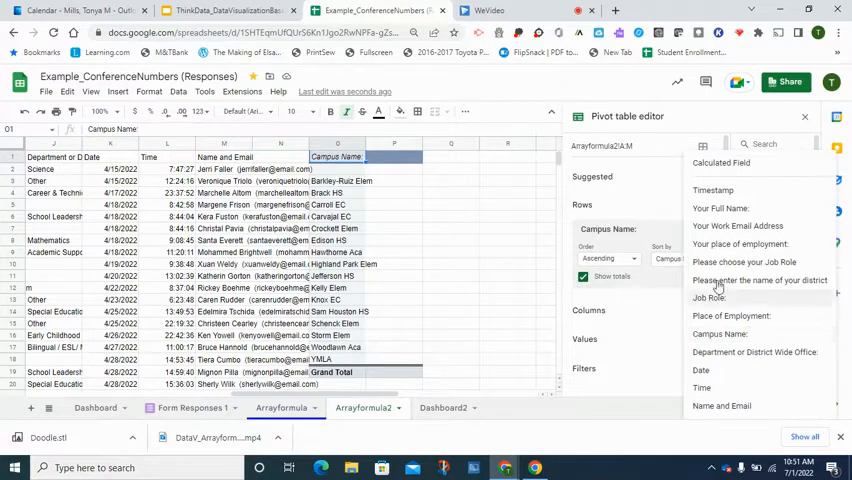
left_click(719, 334)
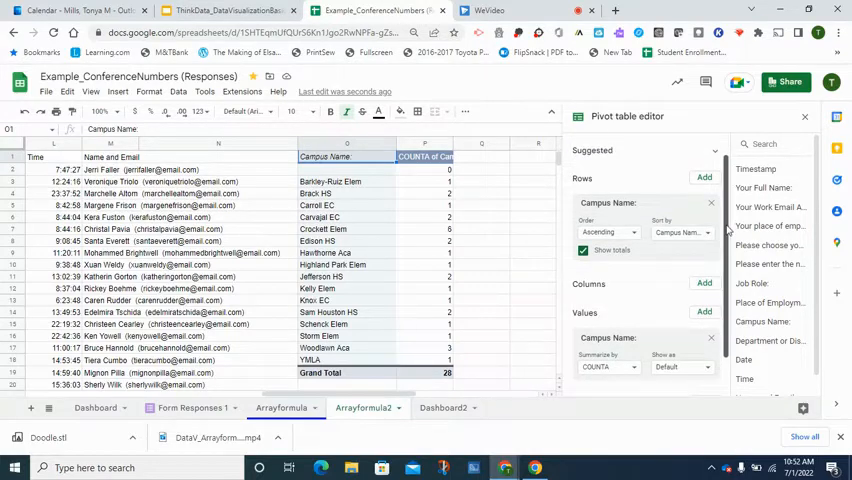
- Add a Campus Name filter to the pivot table that excludes (Blanks)
scroll("down", 3)
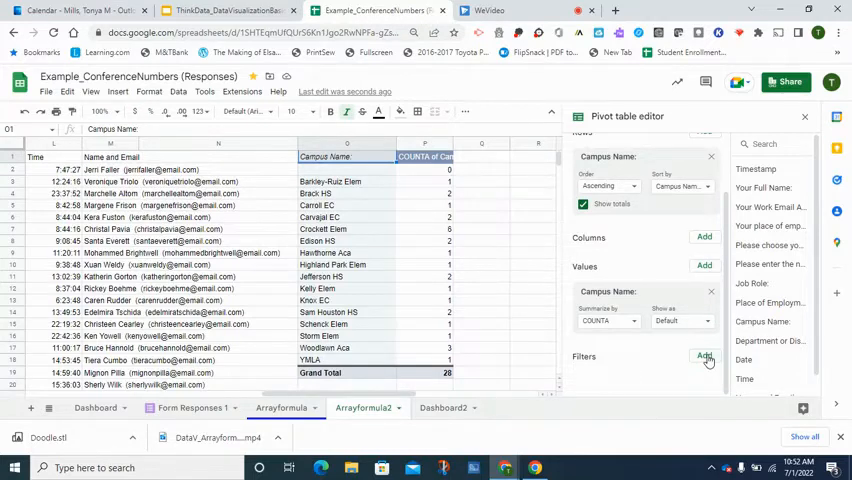
left_click(705, 356)
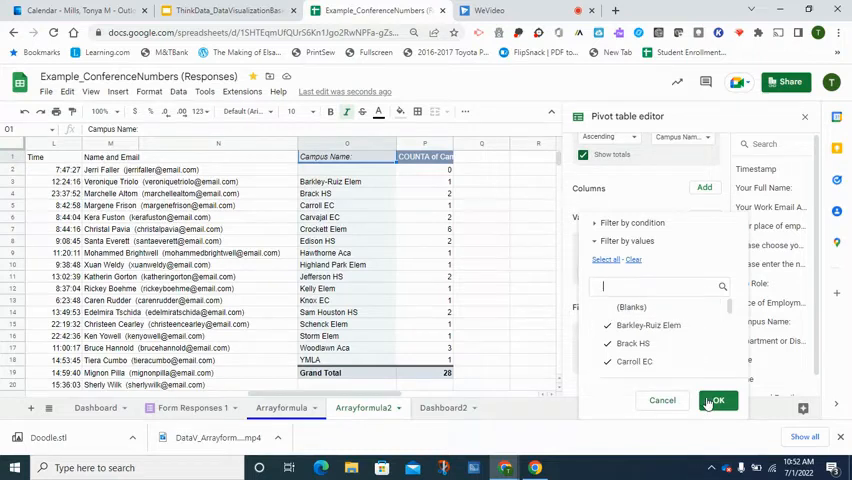
left_click(717, 400)
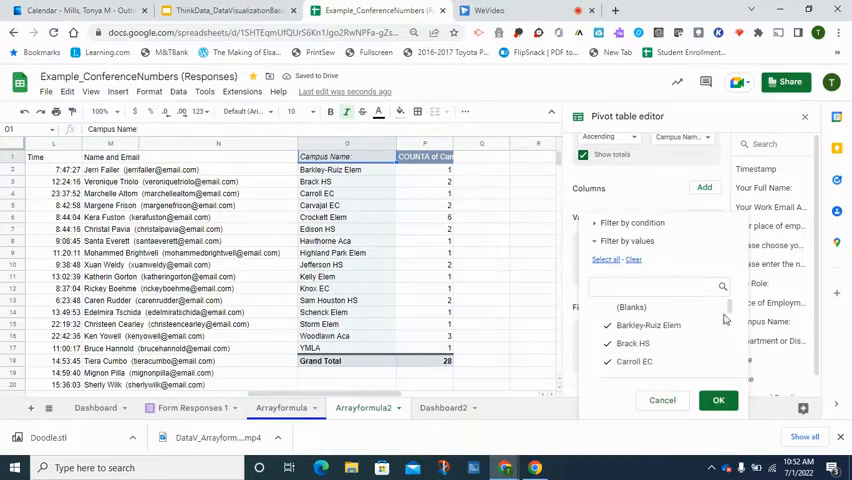
- Adjust the Campus Name filter choices, including Carroll EC, and confirm
scroll("down", 3)
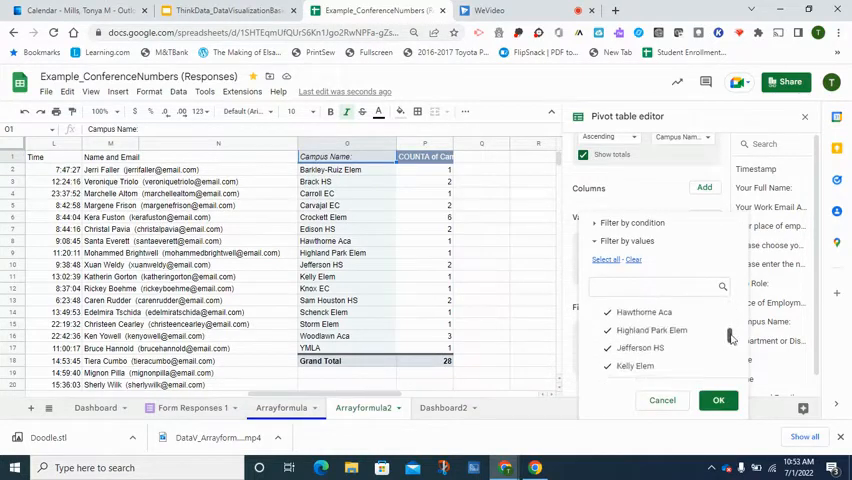
scroll("down", 3)
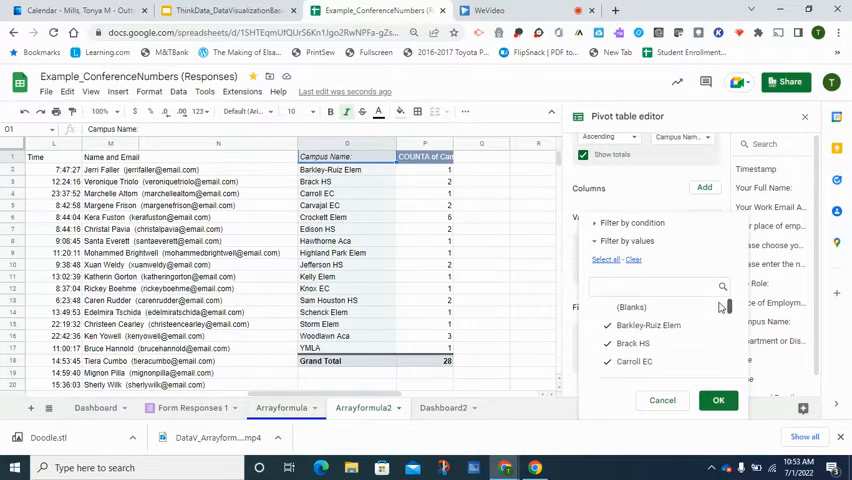
mouse_move(720, 305)
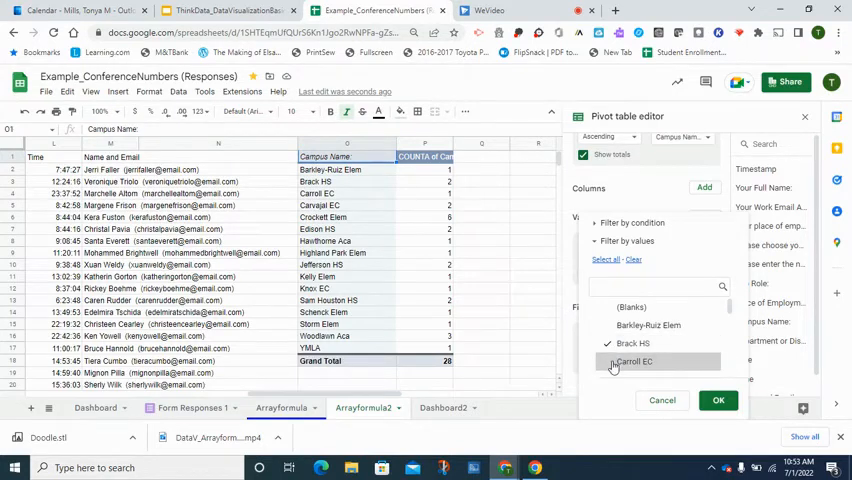
left_click(607, 361)
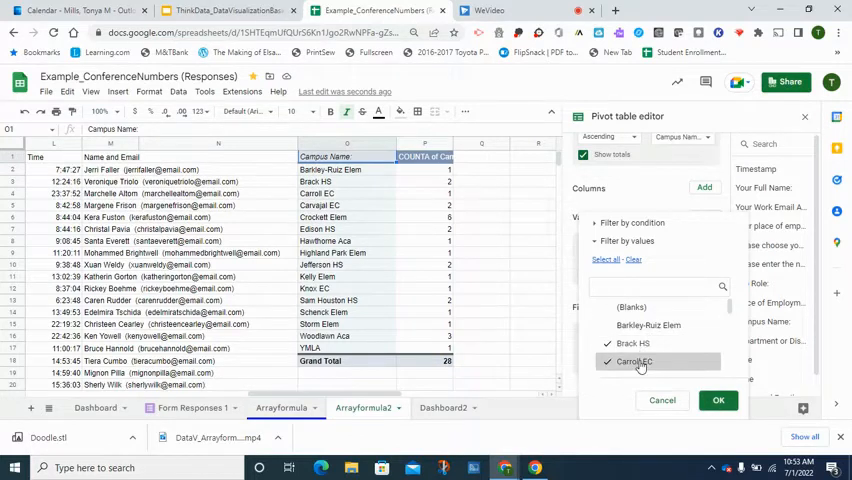
left_click(718, 400)
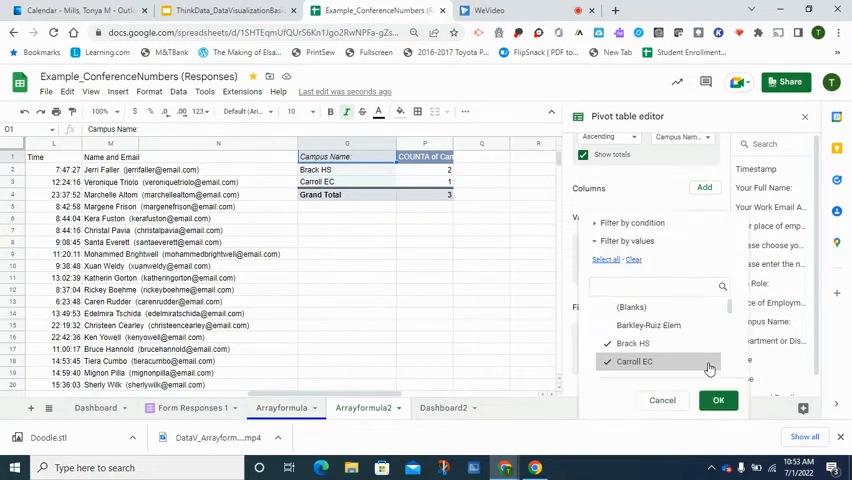
mouse_move(705, 372)
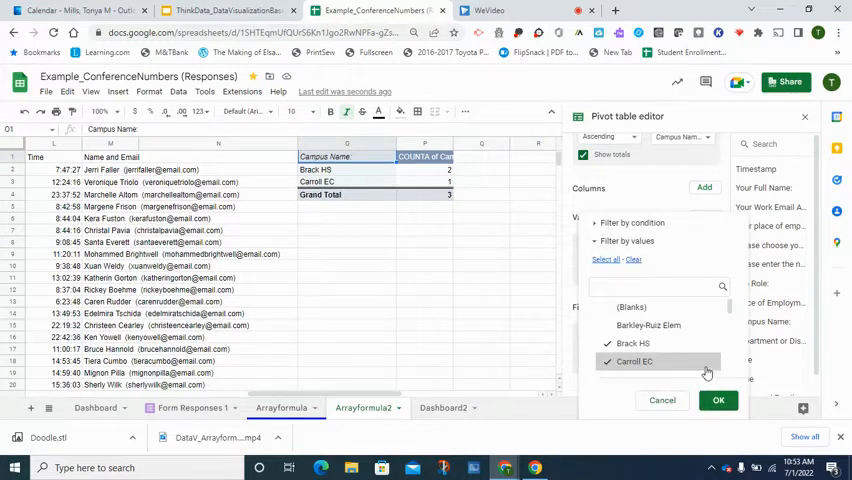
left_click(717, 400)
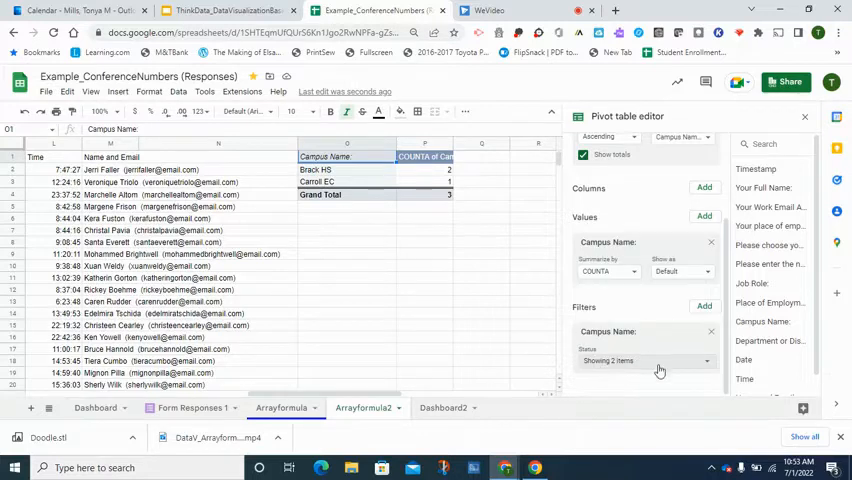
- Reset the campus filter to Select all with (Blanks) unchecked
left_click(645, 361)
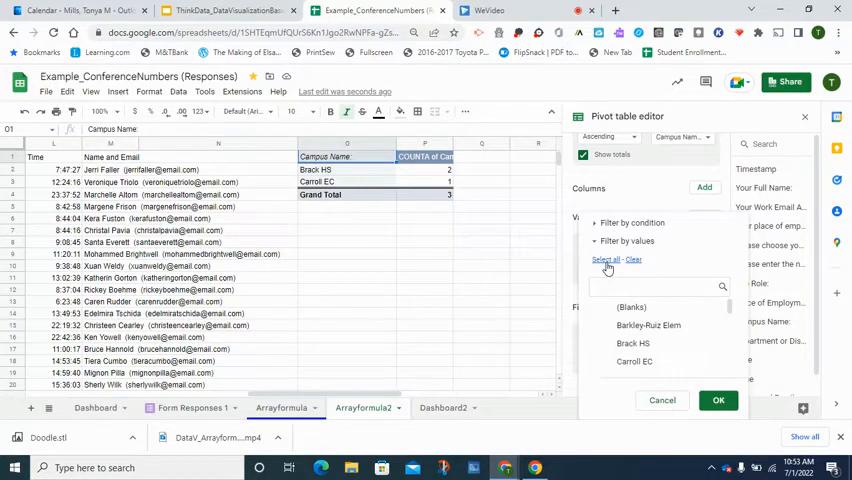
left_click(606, 259)
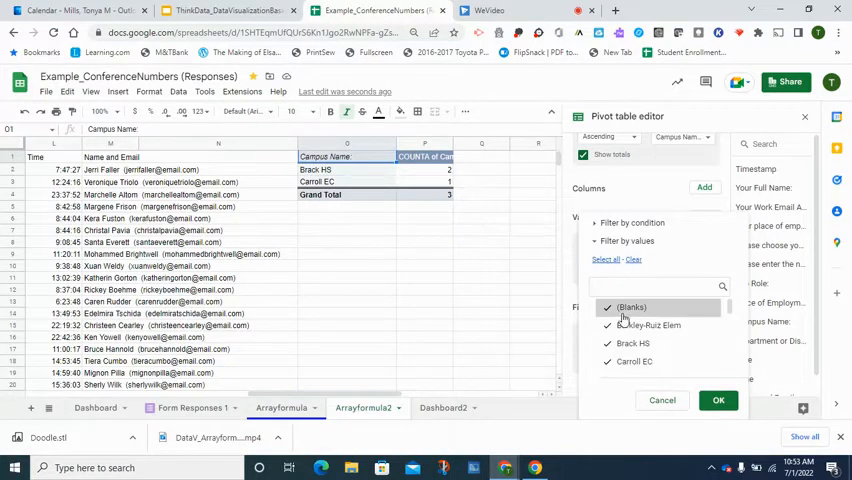
left_click(607, 307)
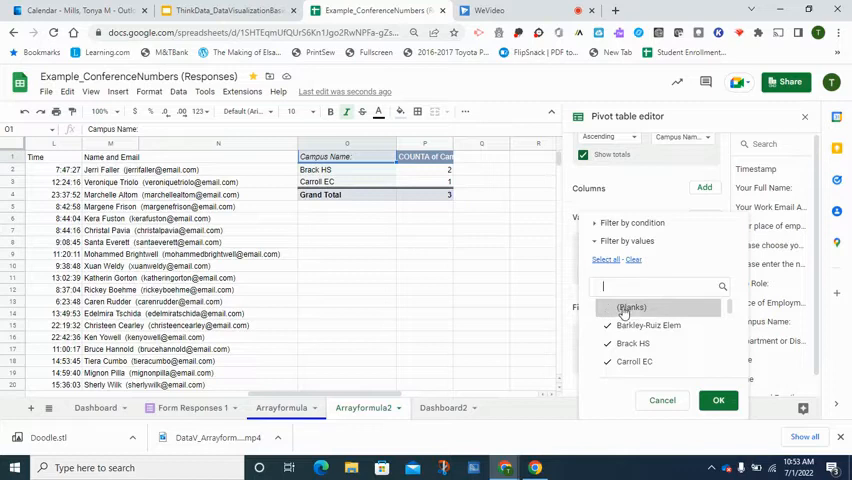
left_click(718, 400)
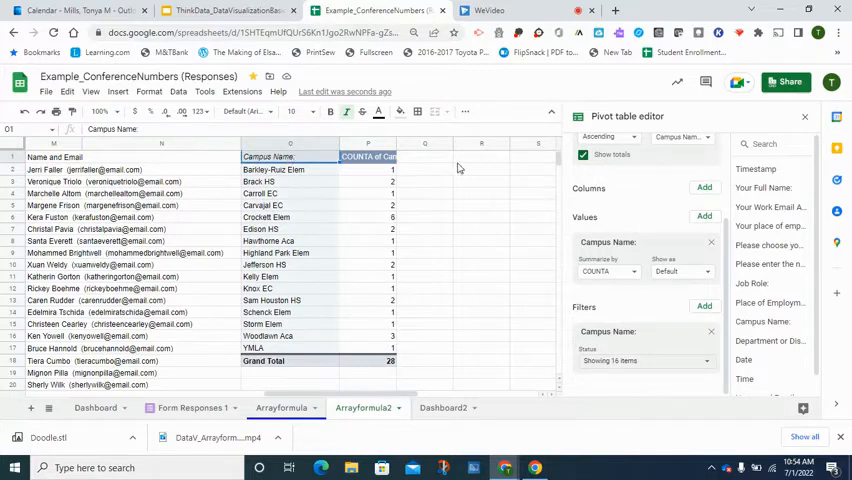
- Place a copy of the campus pivot table at cell S1
left_click(804, 116)
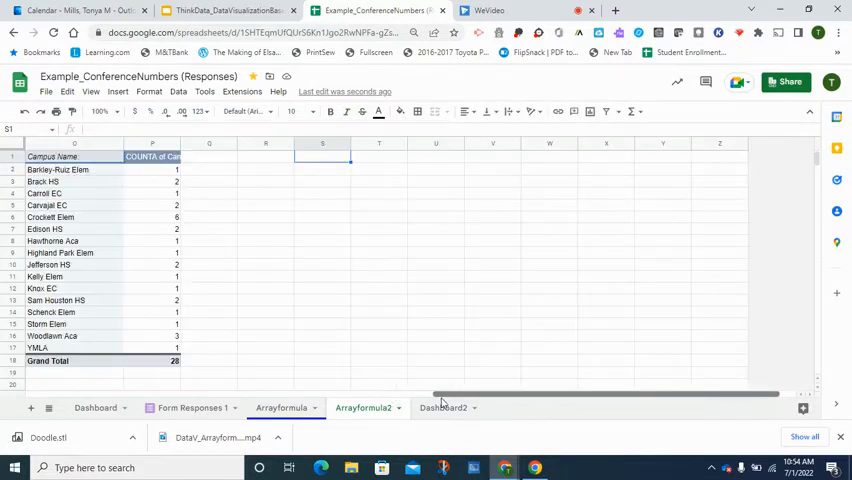
scroll("left", 3)
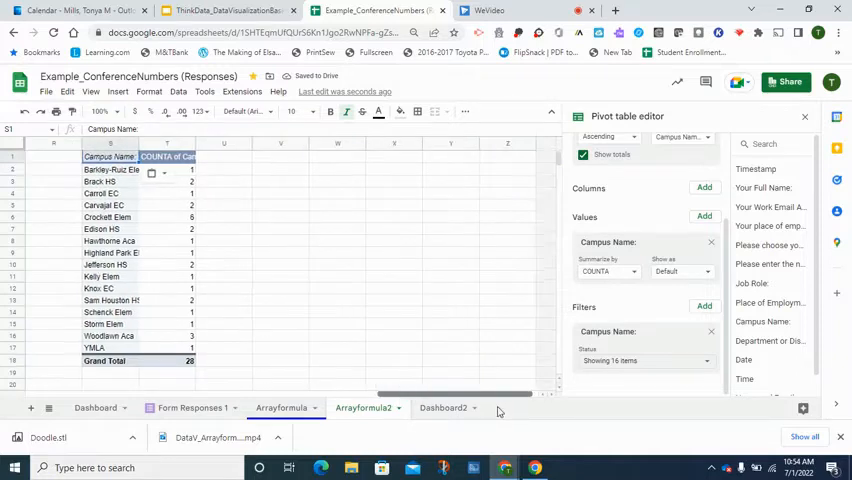
scroll("right", 3)
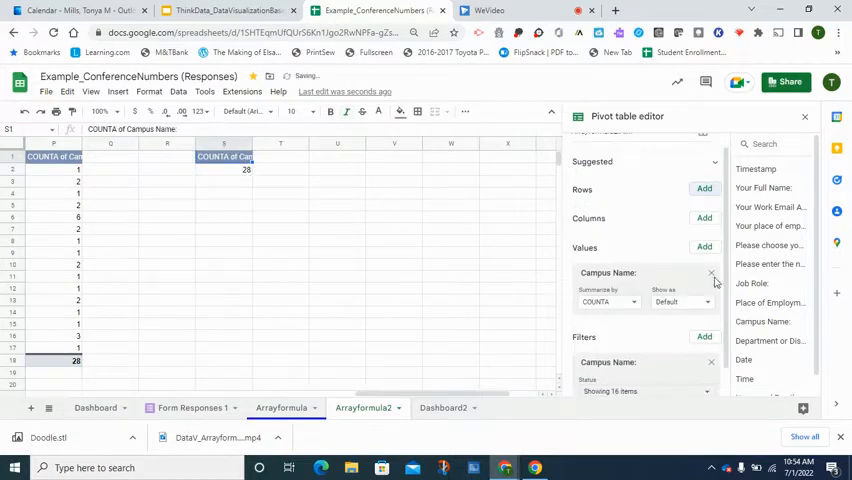
- Replace the campus count with a Job Role count and filter out blank roles
left_click(710, 272)
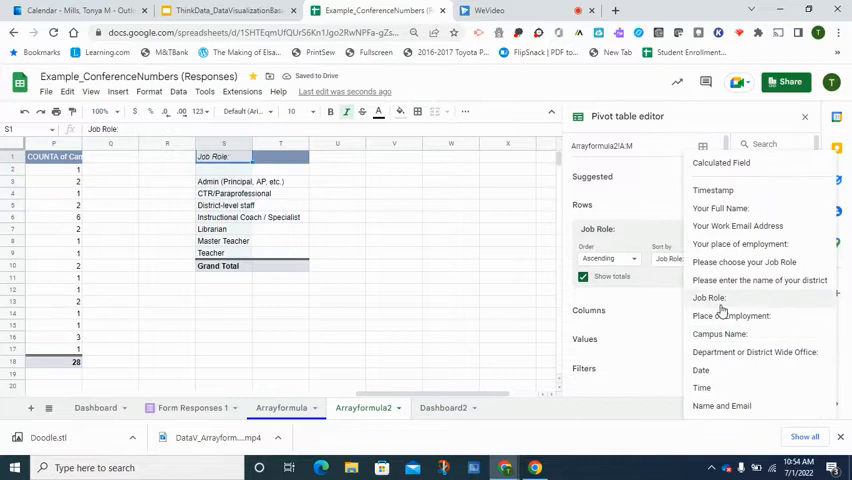
left_click(709, 297)
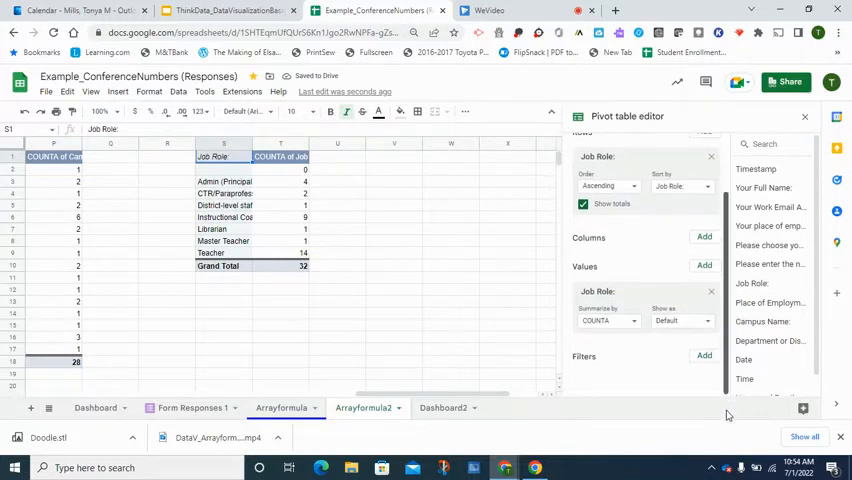
left_click(704, 356)
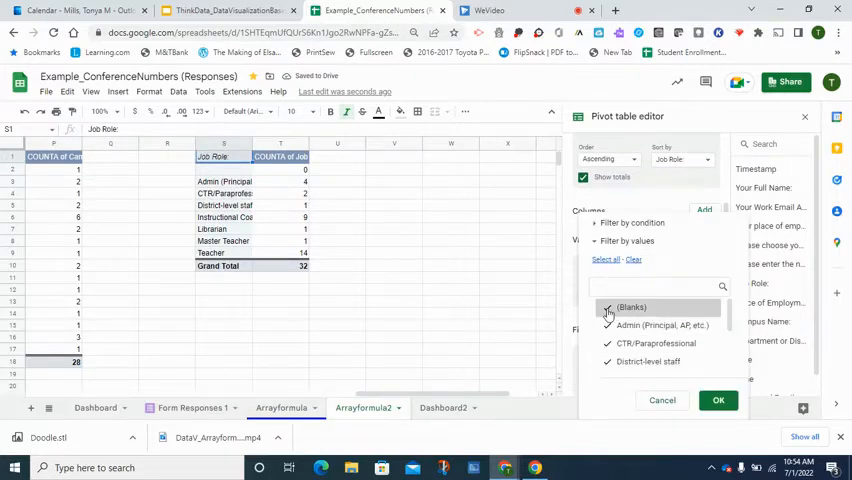
left_click(607, 307)
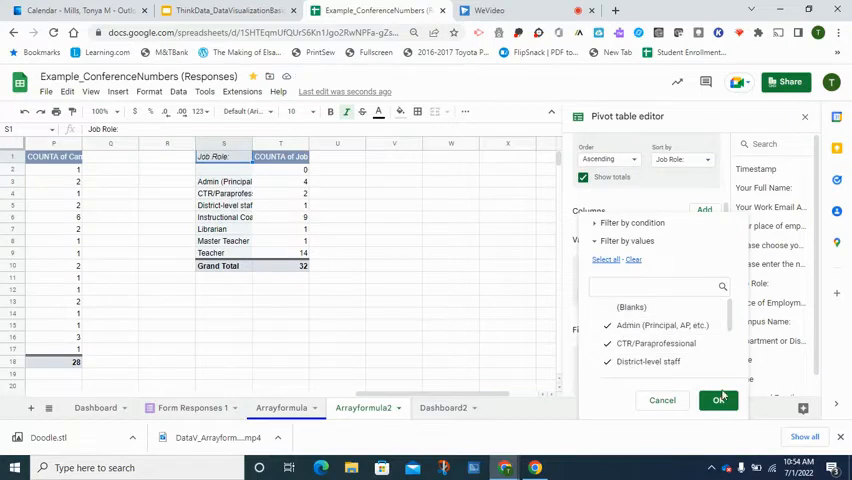
left_click(719, 400)
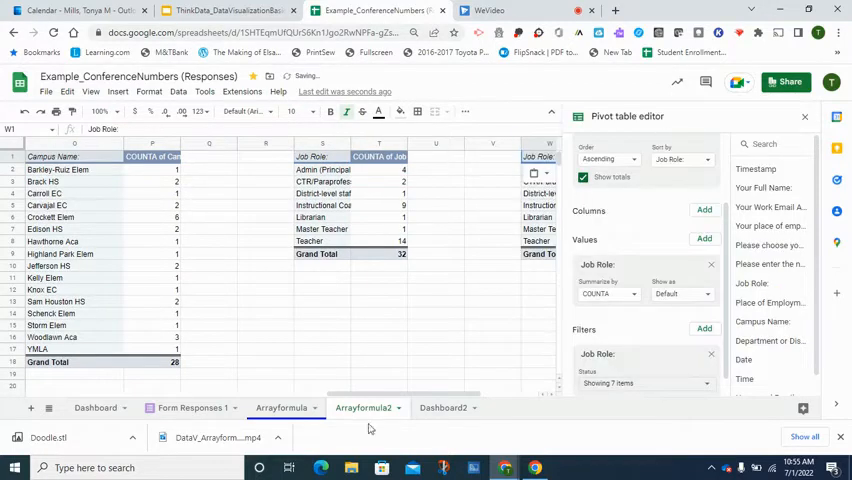
- Build the W1 pivot table counting Department responses, with (Blanks) filtered out
scroll("right", 3)
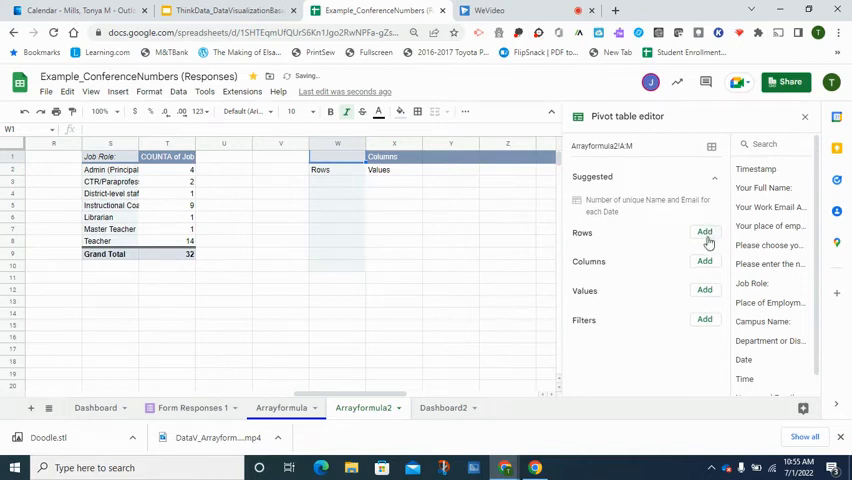
left_click(705, 232)
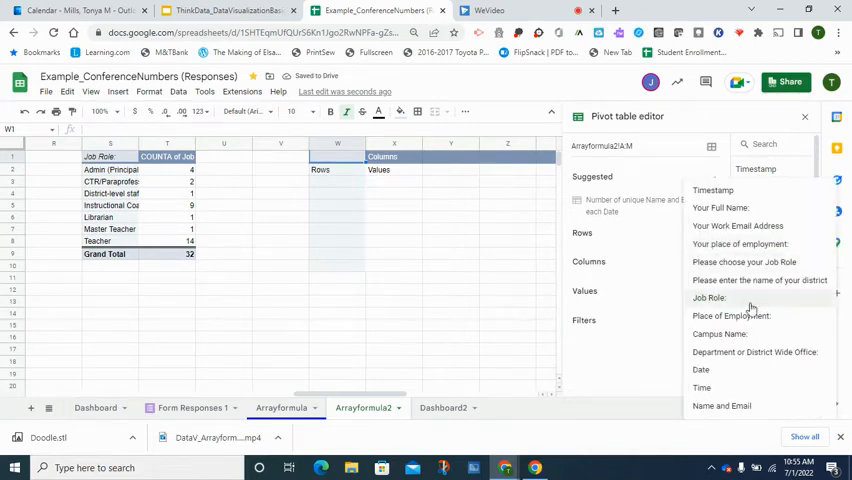
left_click(754, 352)
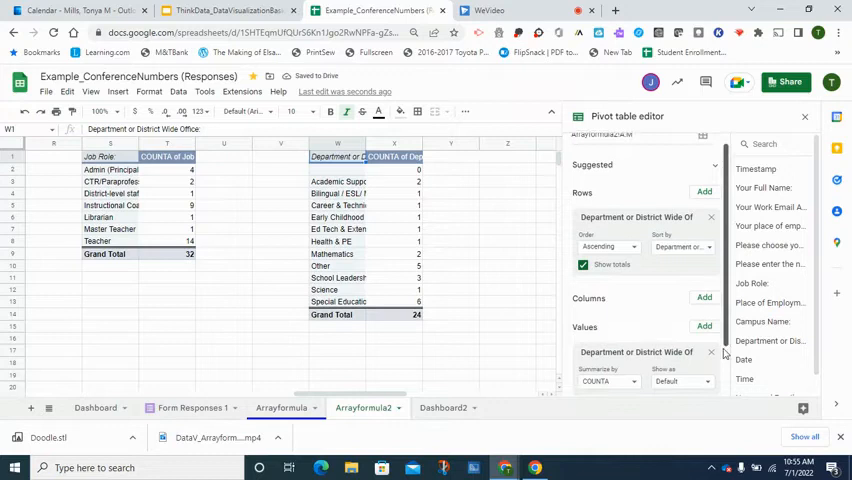
left_click(704, 358)
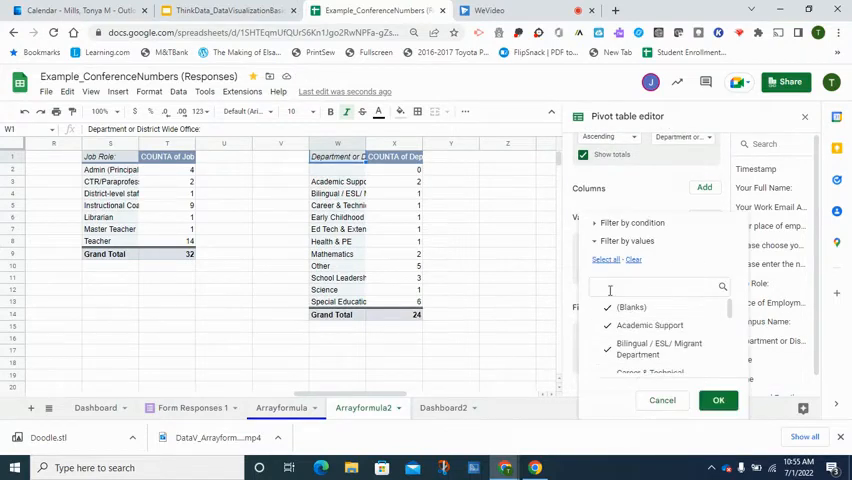
left_click(718, 400)
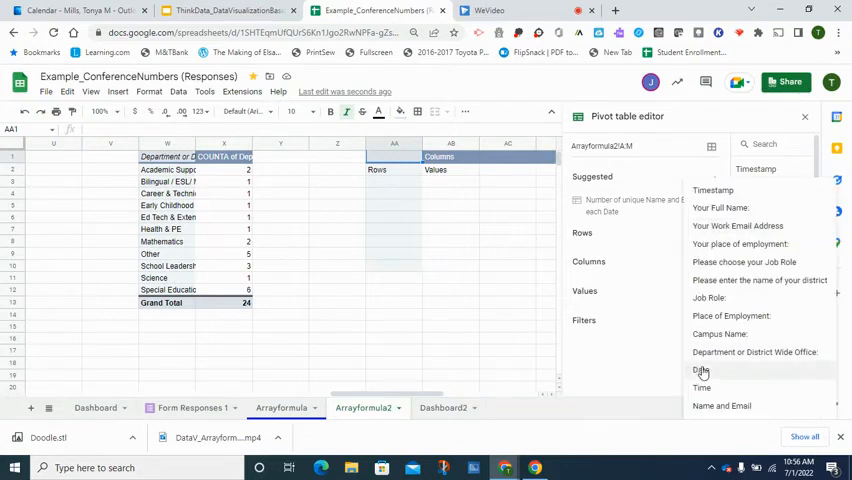
- Use Date as rows and counts, filtering out the #VALUE! dates
left_click(700, 370)
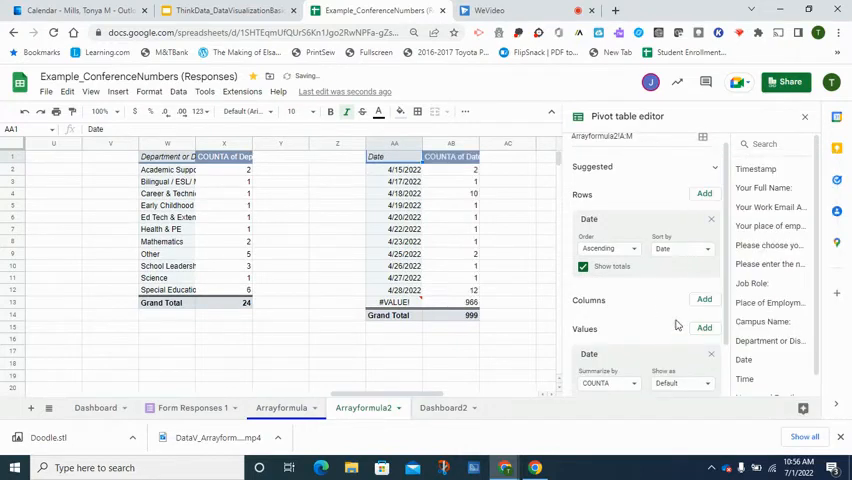
scroll("down", 3)
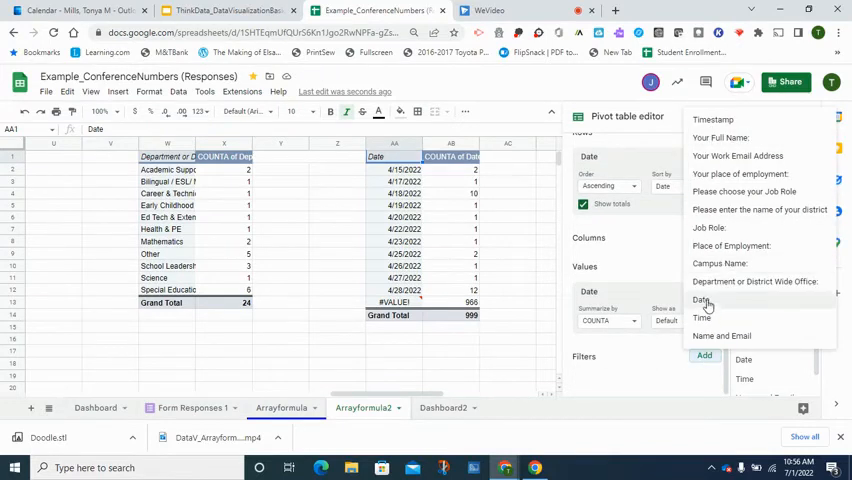
left_click(702, 300)
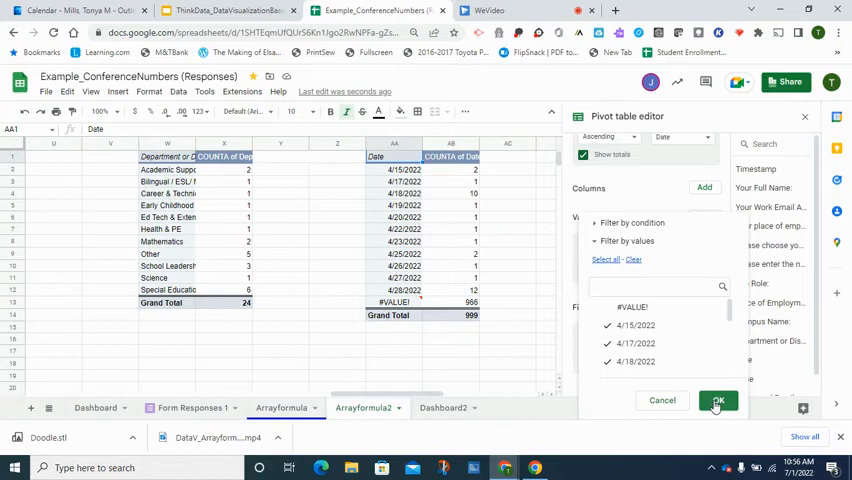
left_click(718, 400)
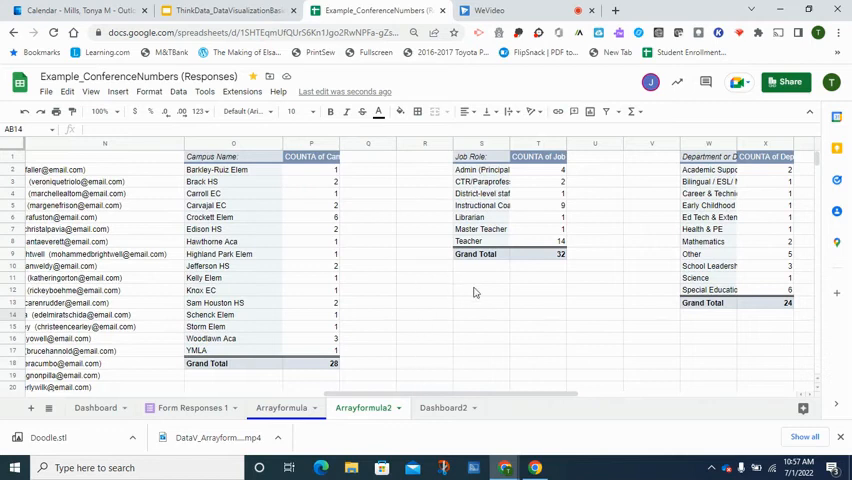
left_click(367, 169)
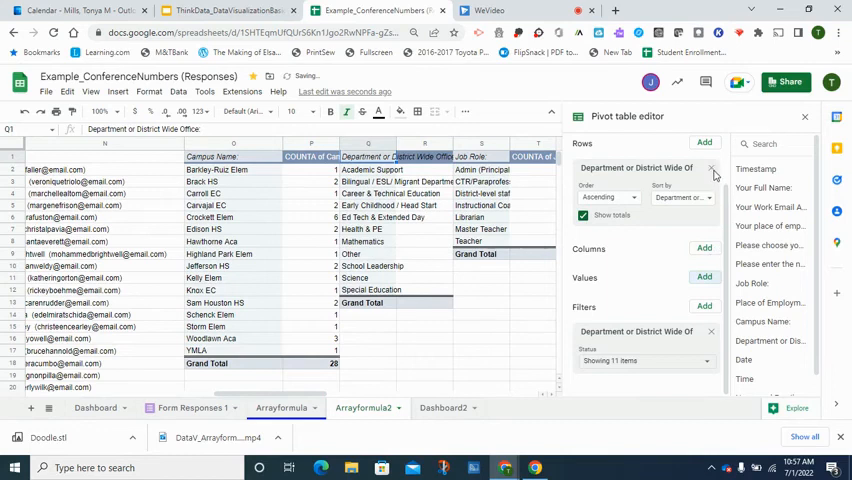
left_click(711, 167)
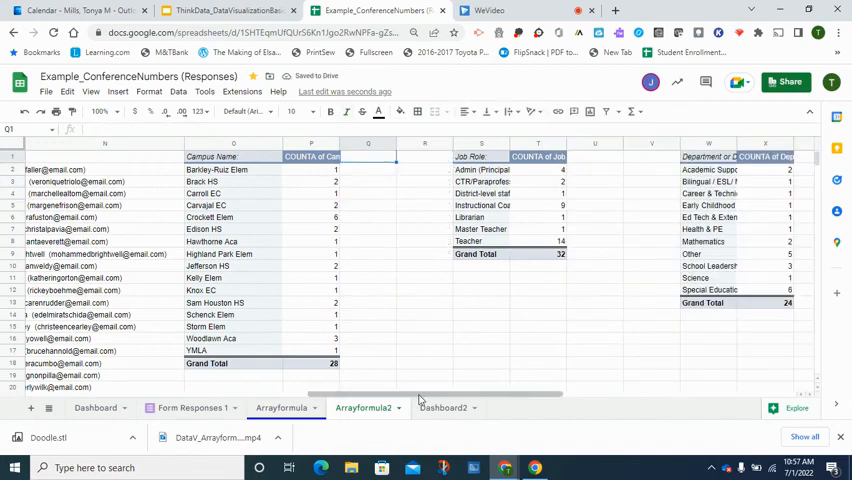
scroll("right", 3)
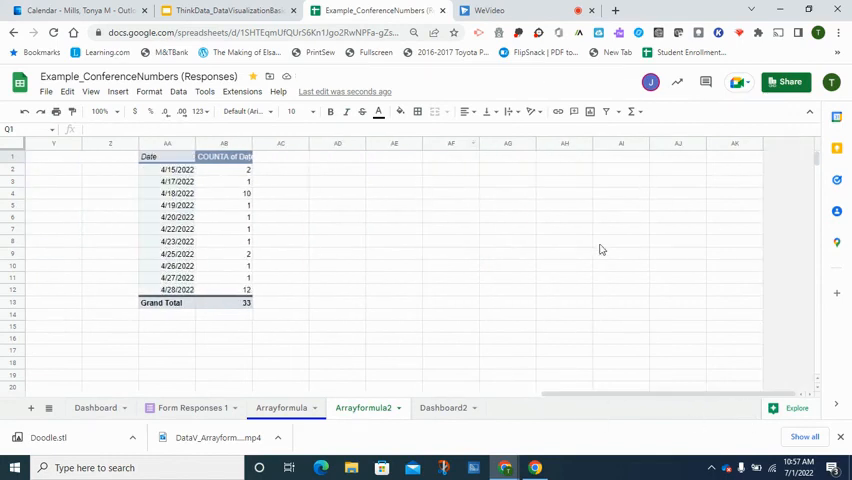
mouse_move(330, 185)
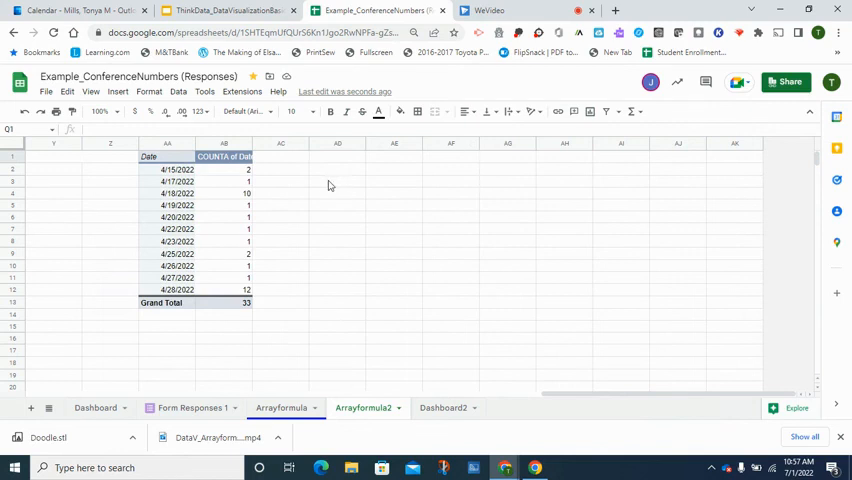